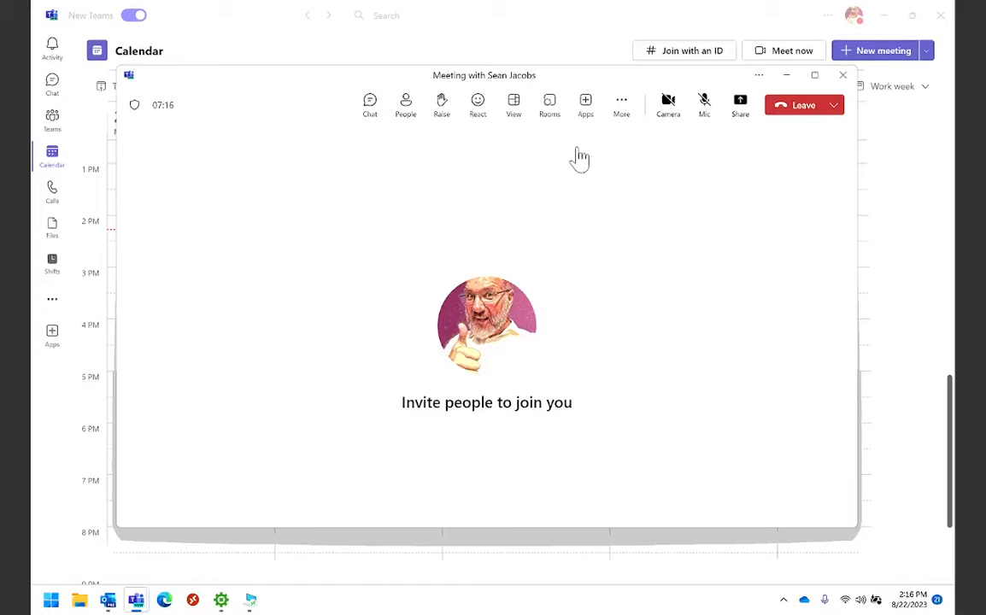
- Dismiss the muted-microphone notice, then share the entire screen with 'Include computer sound' on
left_click(704, 104)
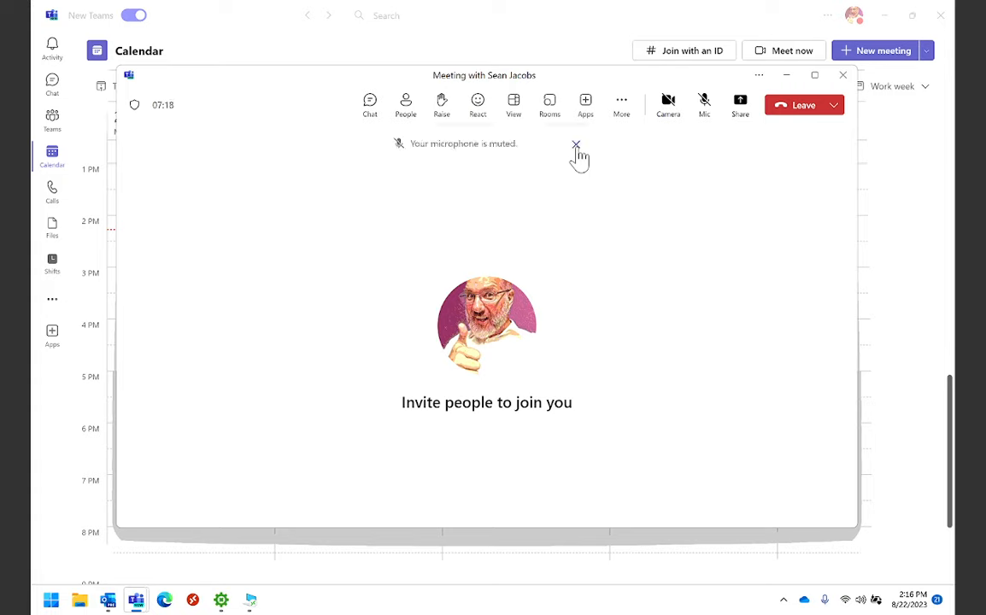
mouse_move(576, 143)
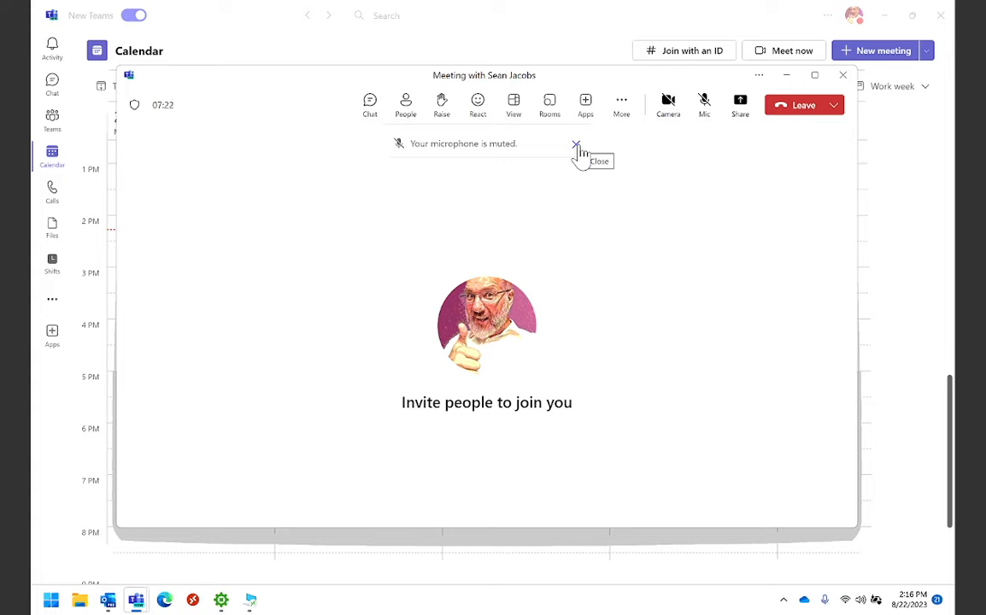
left_click(576, 145)
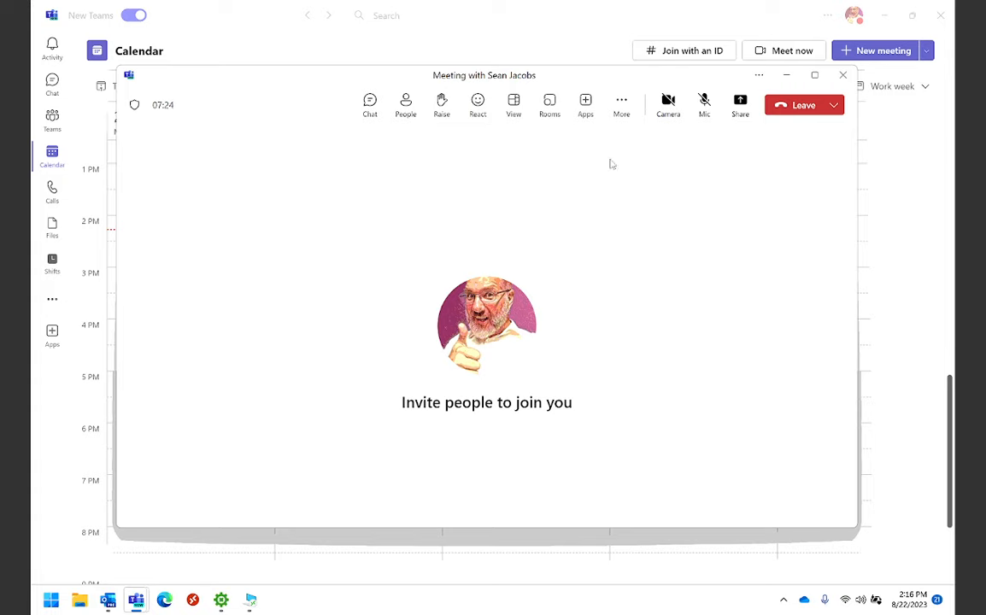
mouse_move(219, 178)
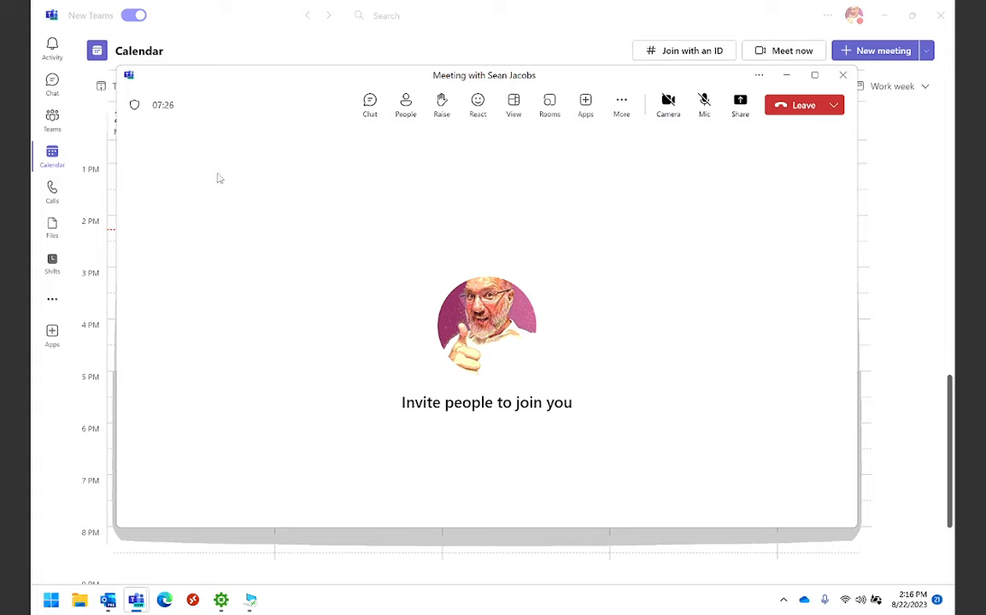
mouse_move(426, 237)
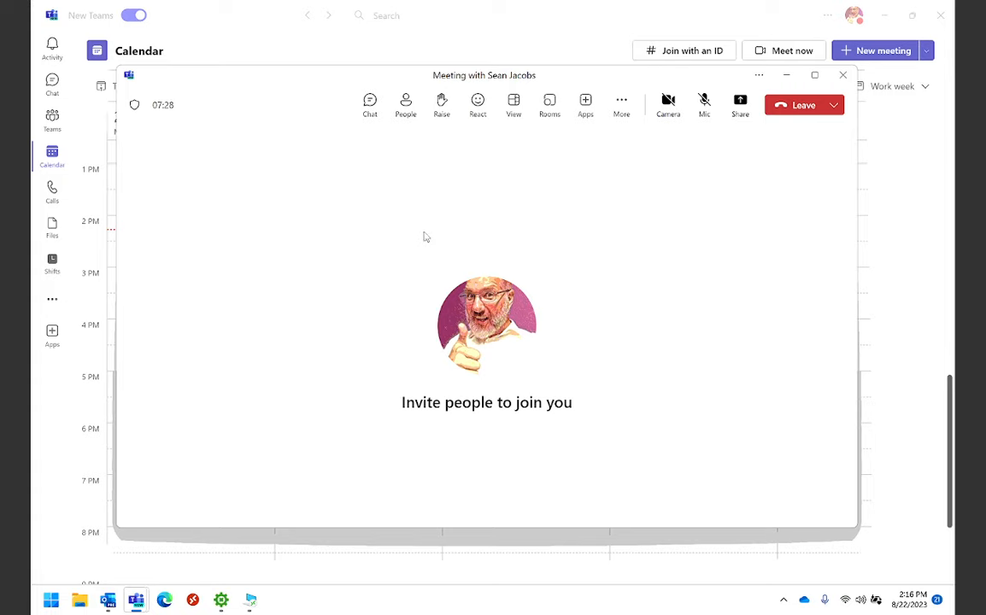
mouse_move(740, 104)
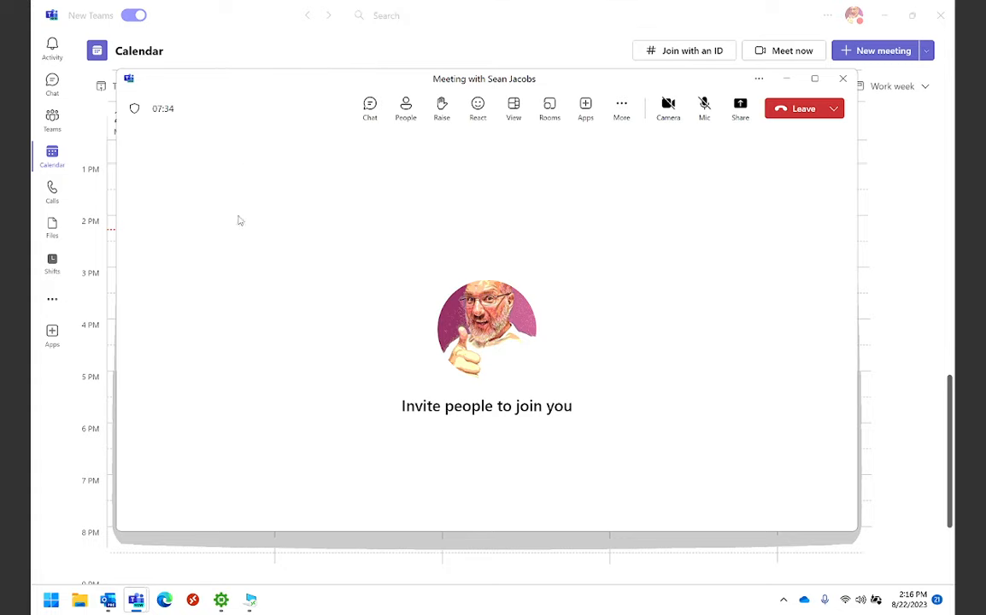
mouse_move(740, 108)
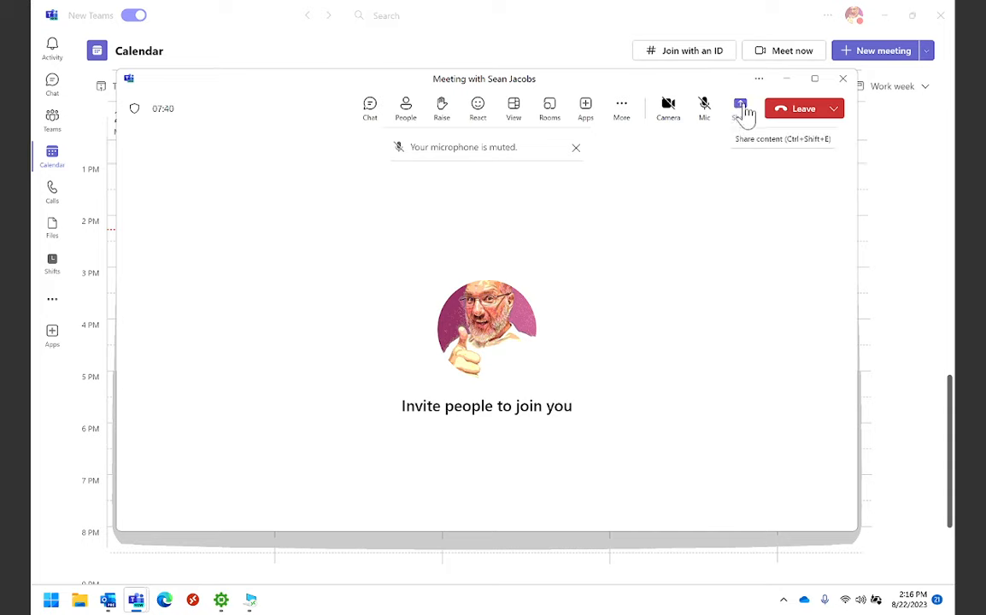
left_click(740, 109)
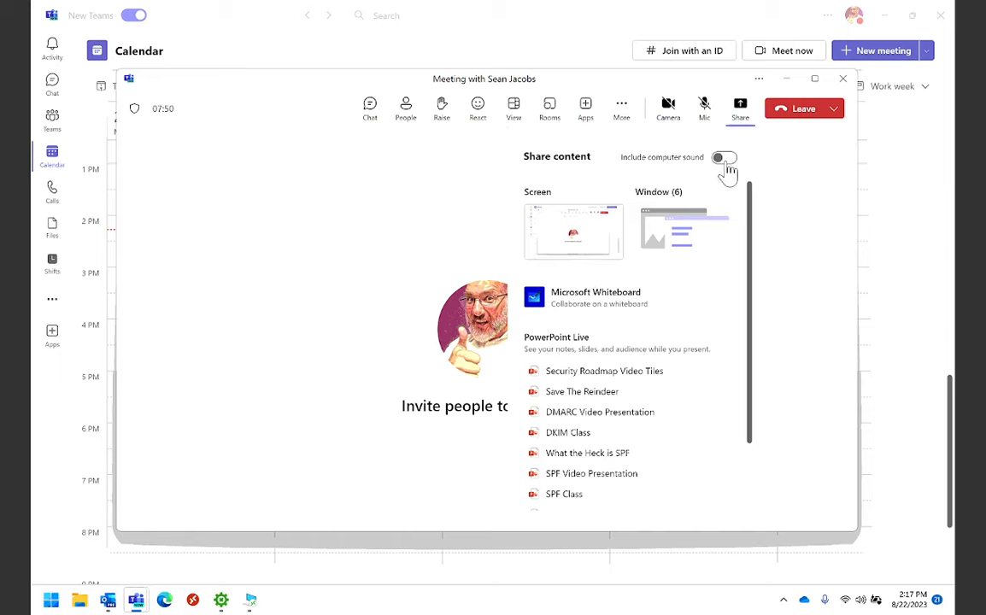
left_click(724, 157)
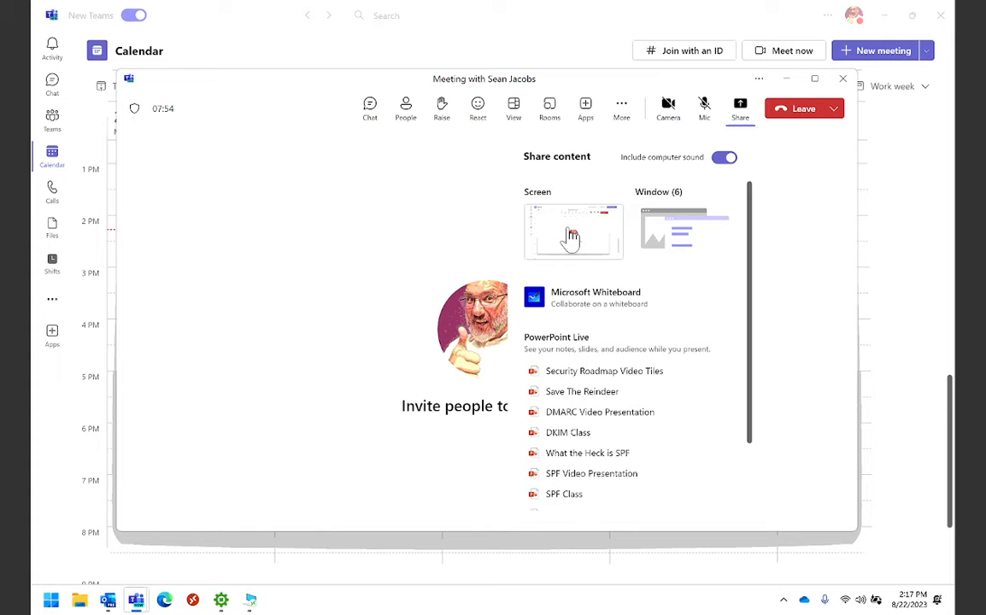
left_click(842, 79)
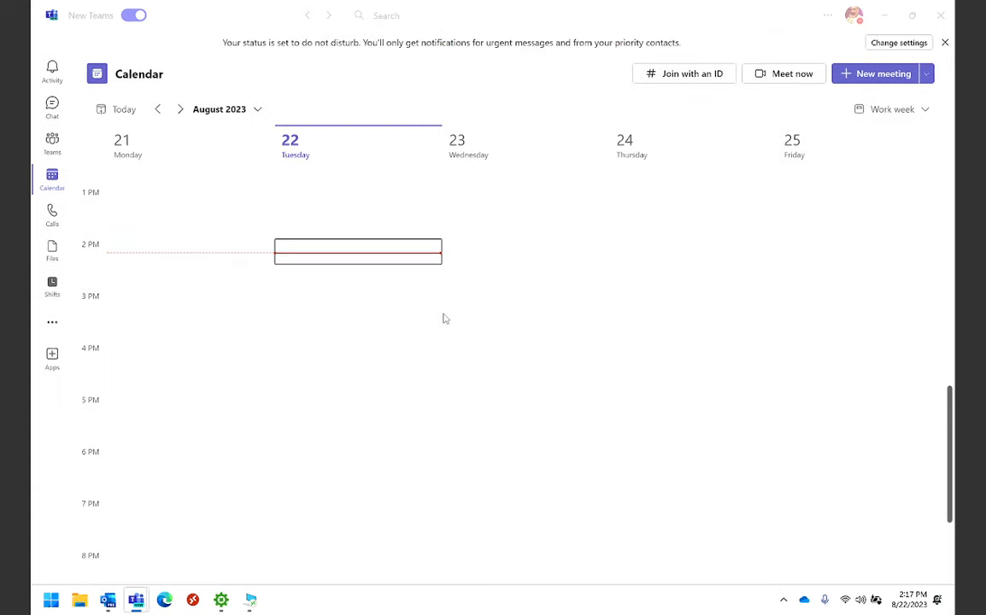
mouse_move(625, 309)
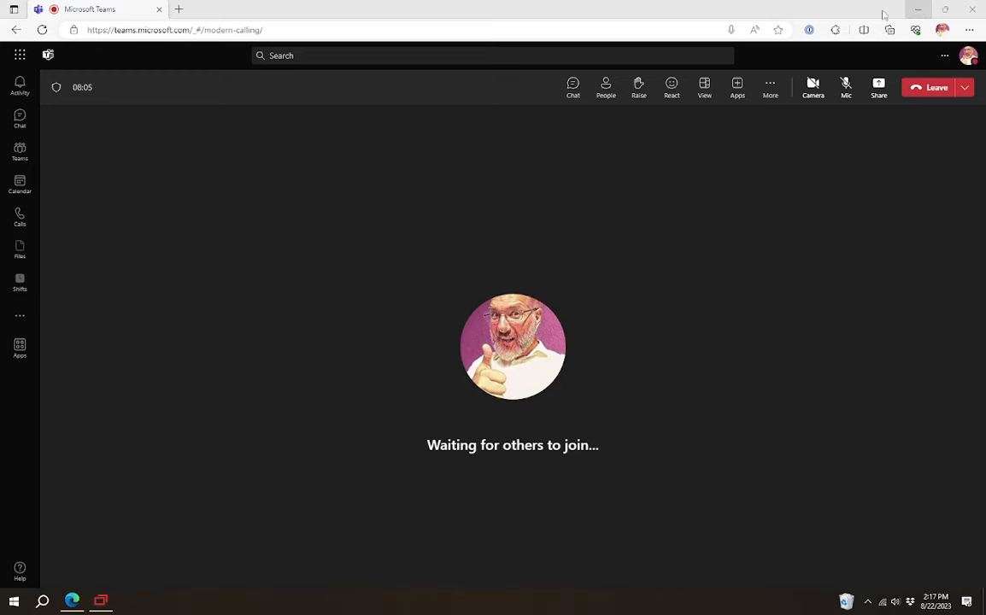
mouse_move(295, 168)
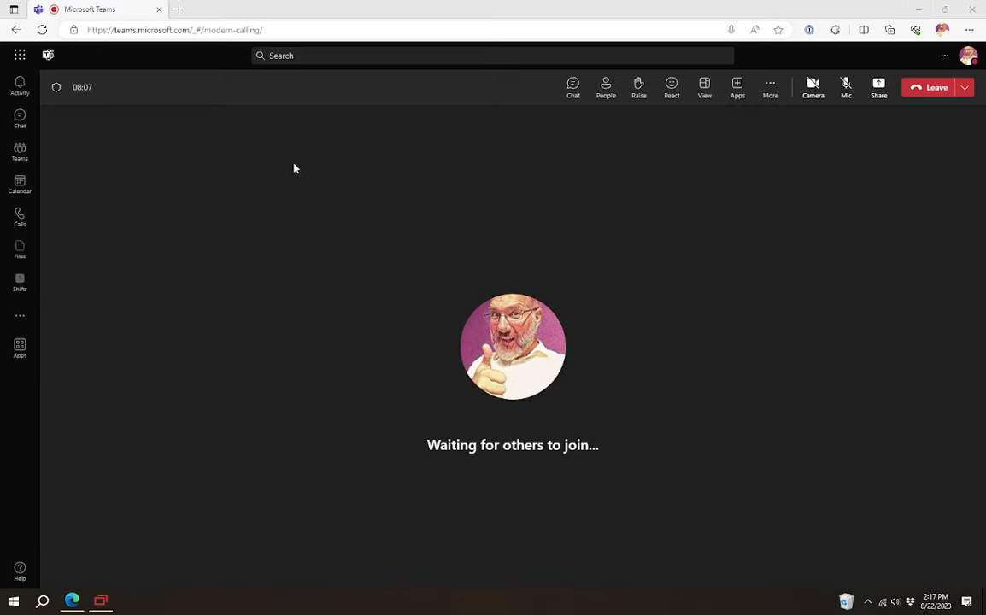
mouse_move(355, 307)
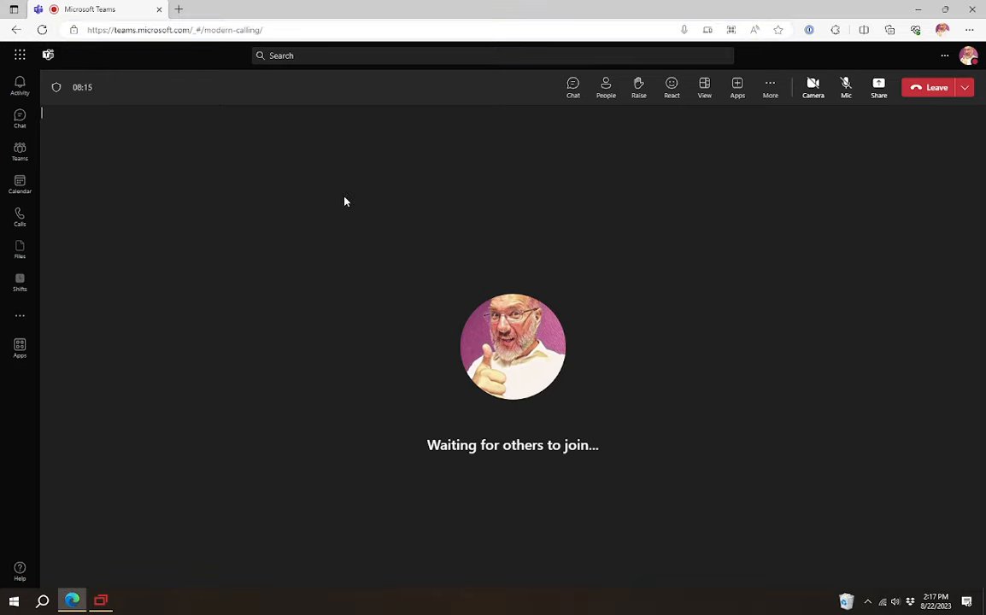
mouse_move(878, 85)
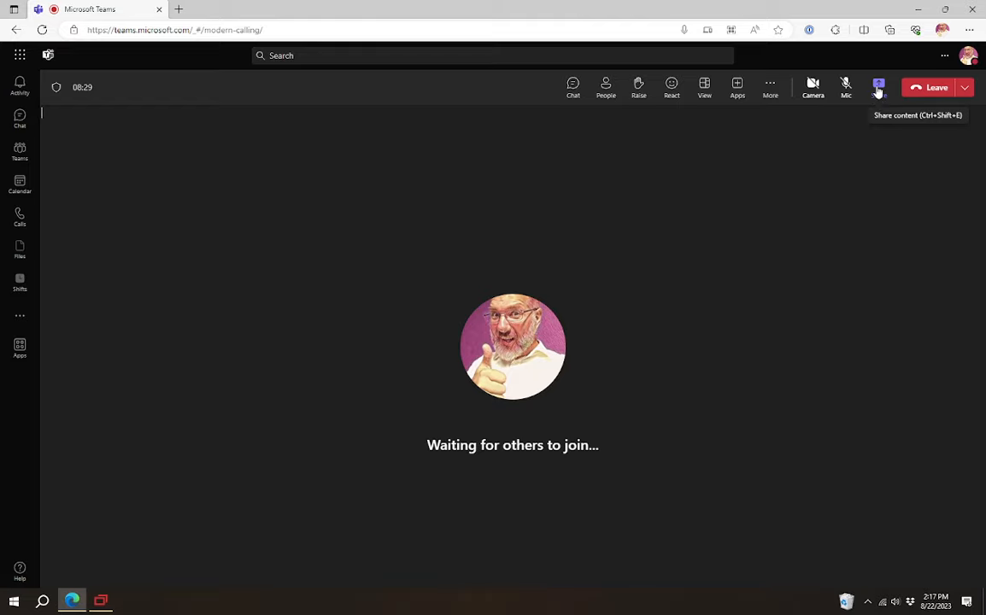
- From the web meeting's Share menu, choose 'Screen, window, or tab' to open the browser picker
left_click(878, 86)
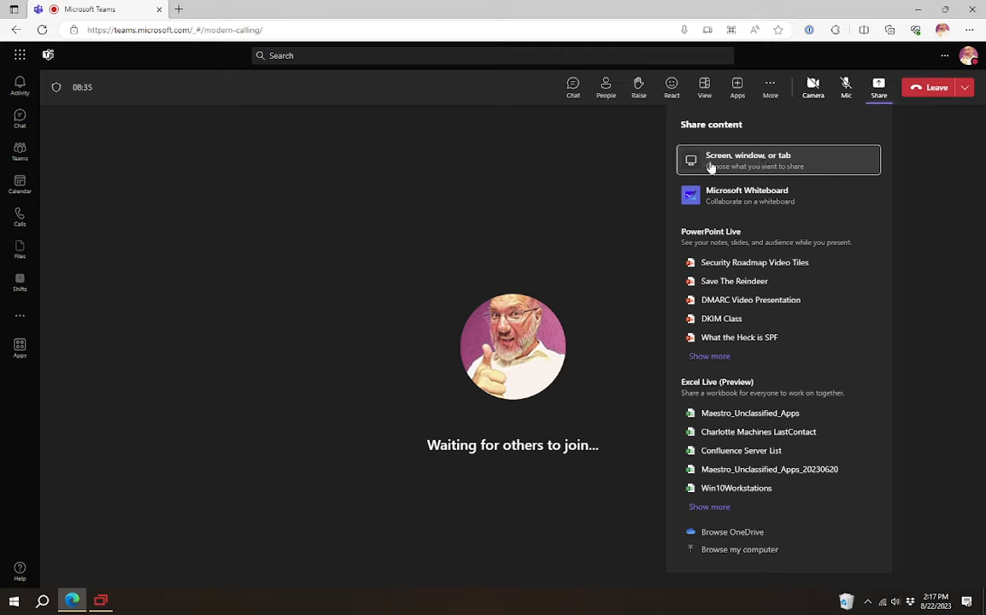
mouse_move(742, 164)
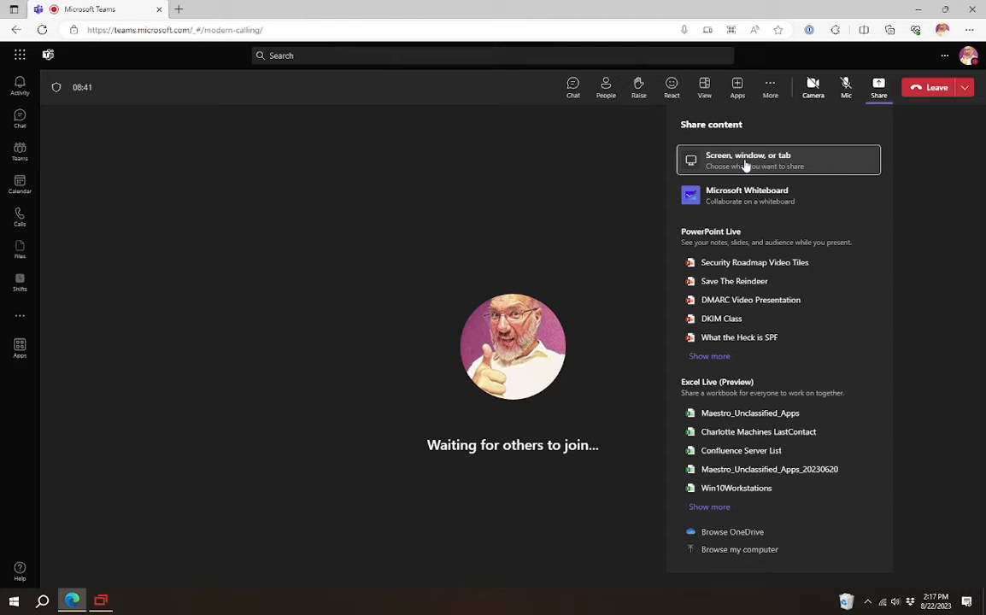
left_click(748, 160)
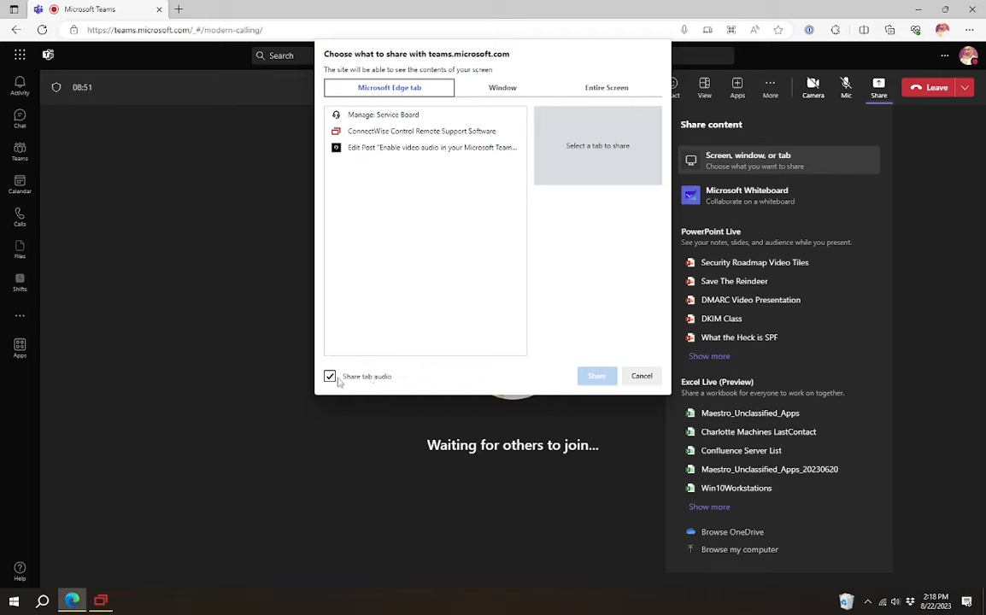
- Browse the tab and window lists, then switch to Entire Screen with 'Share system audio' ticked
left_click(383, 115)
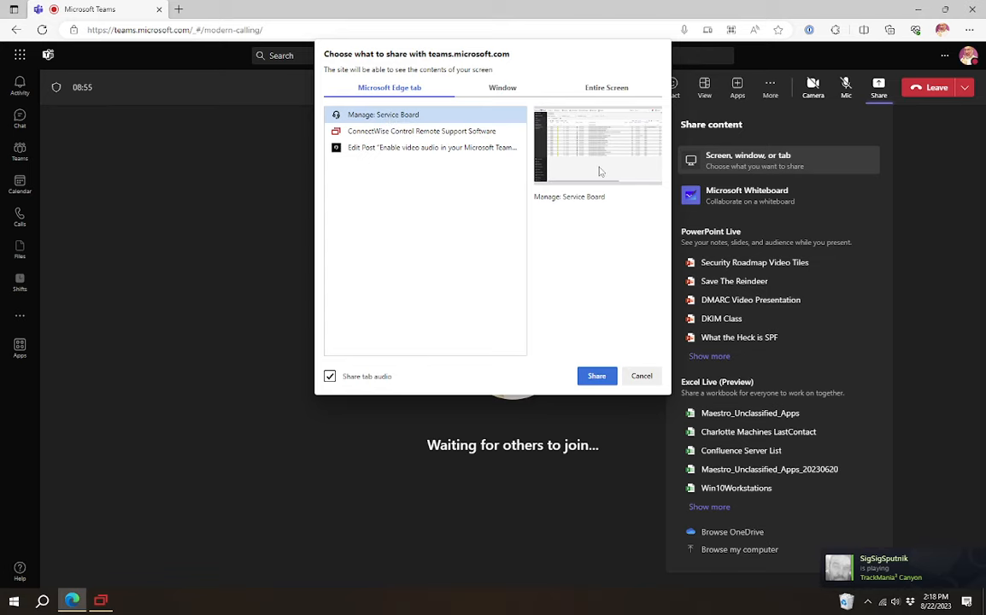
left_click(502, 87)
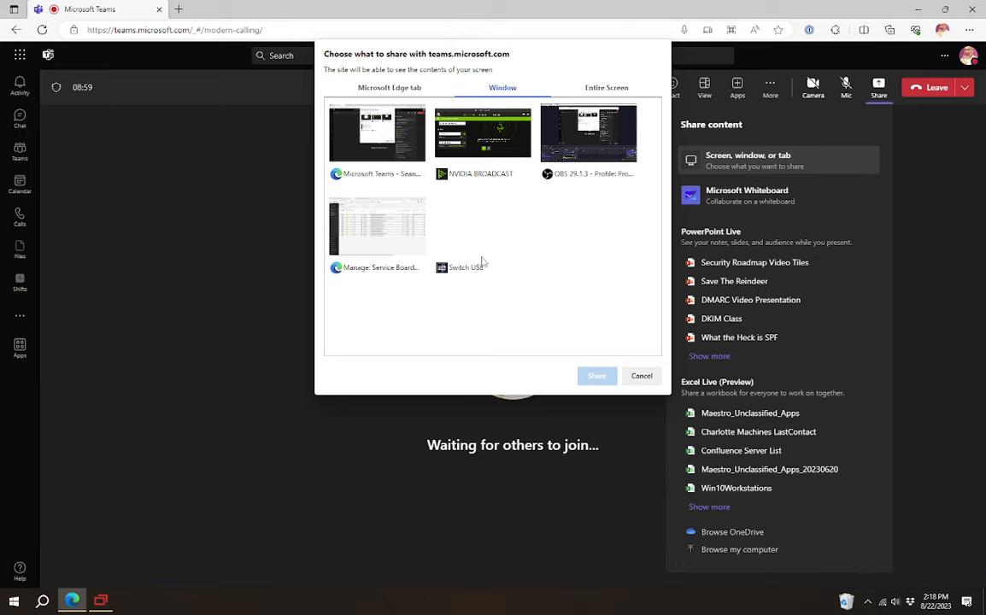
left_click(482, 136)
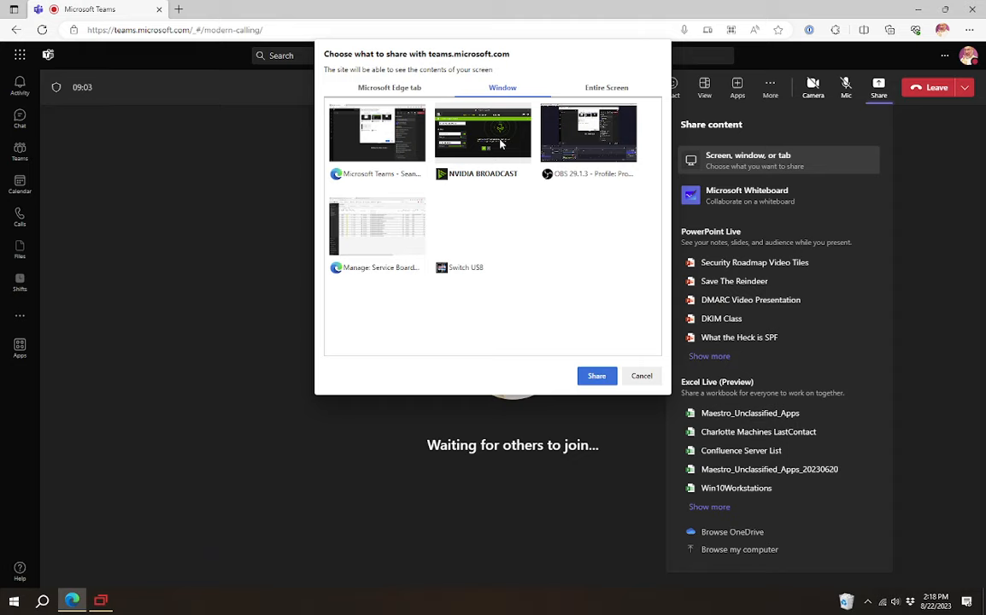
mouse_move(602, 91)
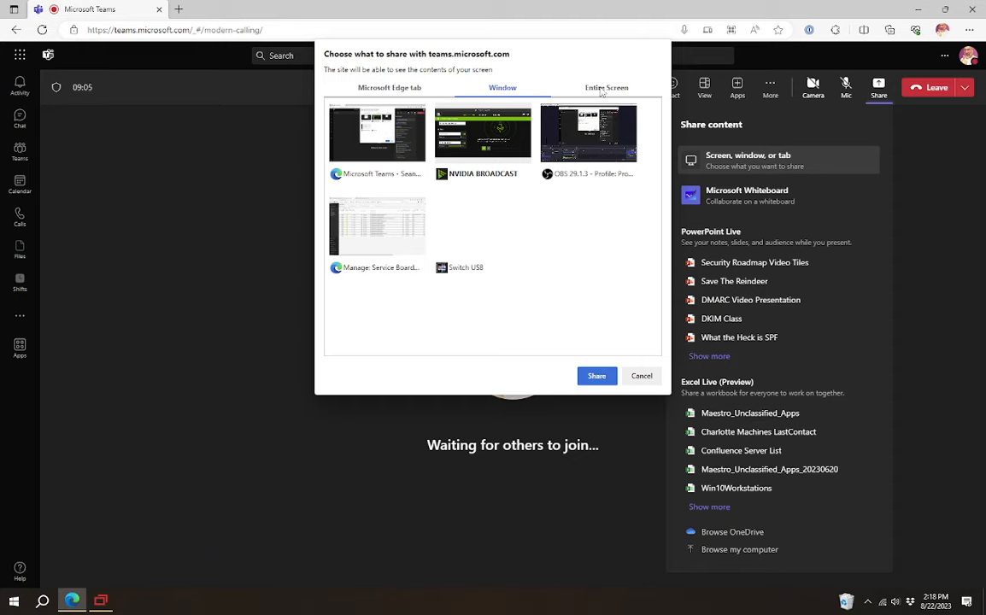
left_click(606, 87)
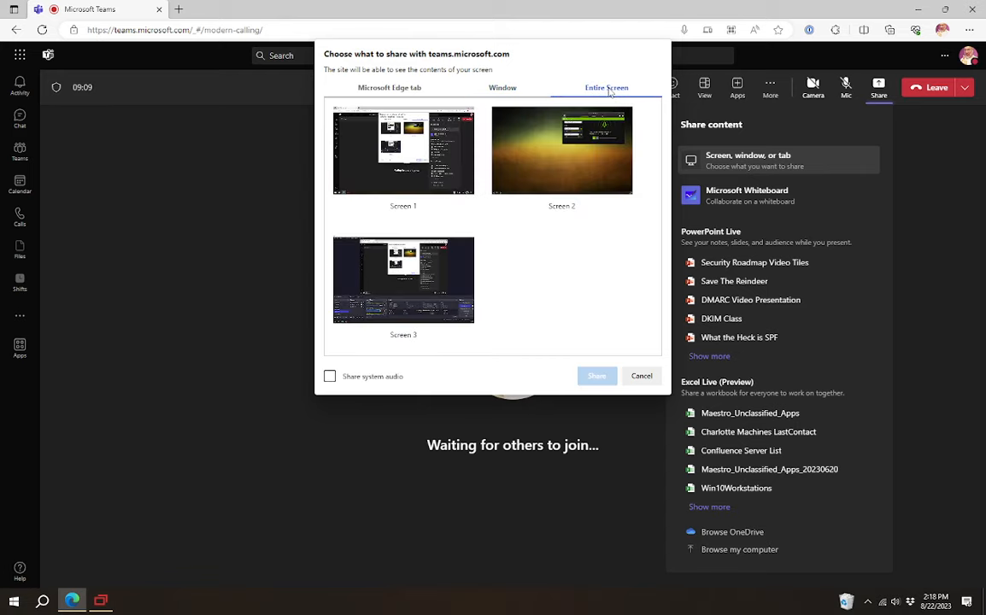
left_click(330, 376)
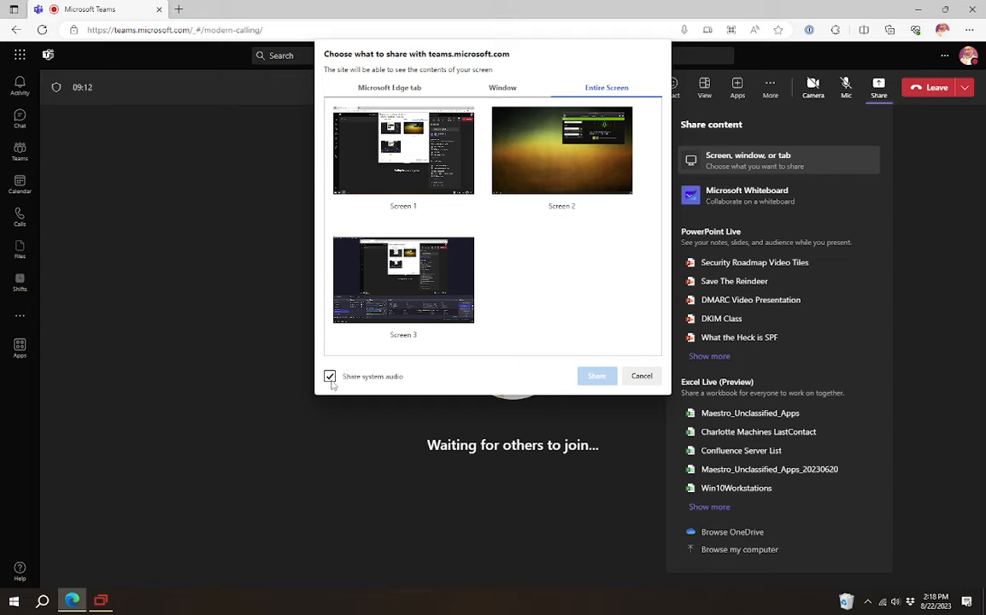